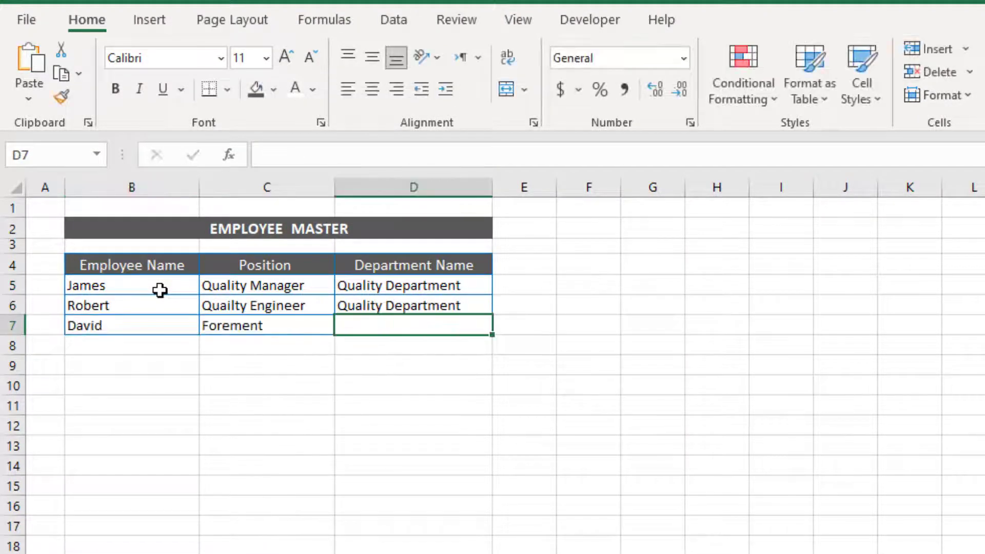
# Step: Enter 'Production' for the first row, then add Robert as Quality Manager in the Quality department
pyautogui.write('Production')
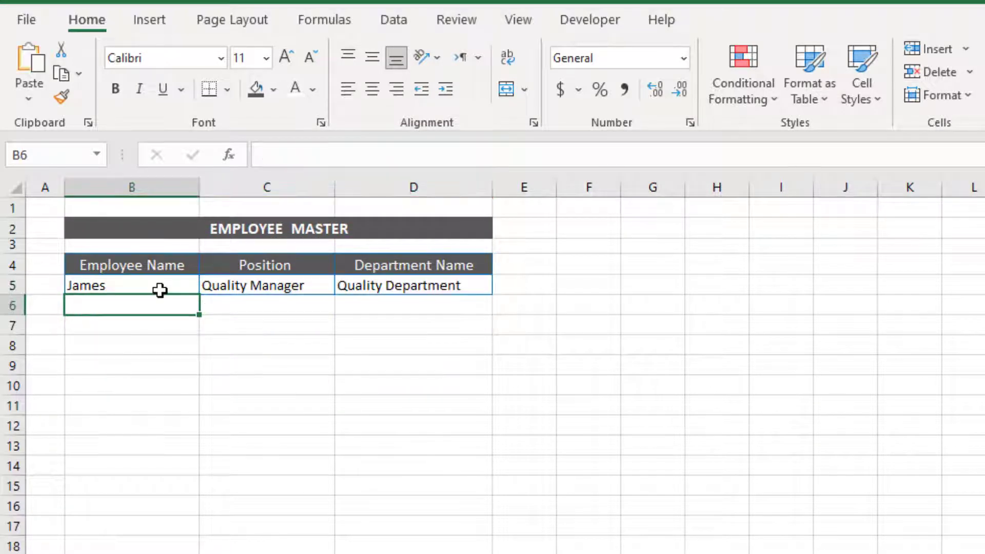
pyautogui.write('Robert')
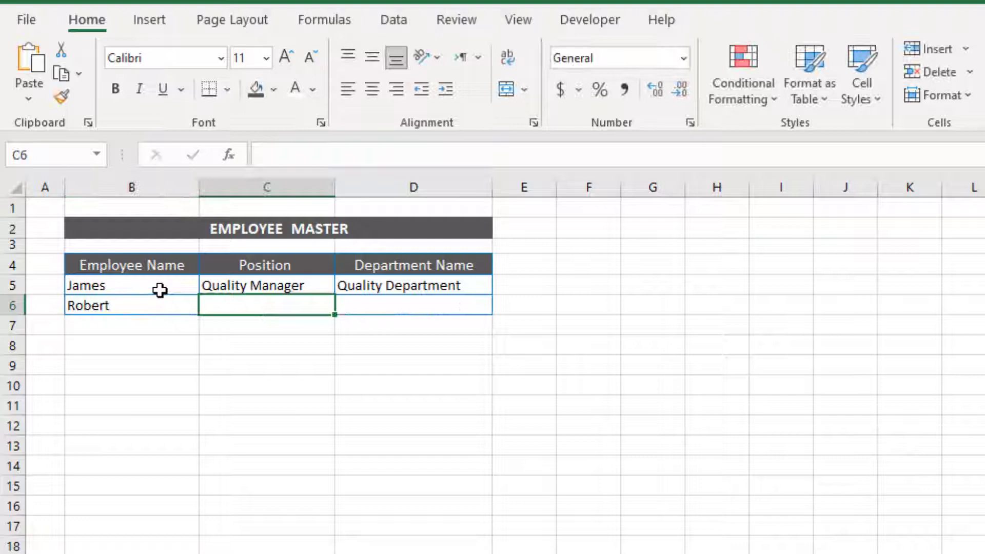
pyautogui.write('Quality Manager')
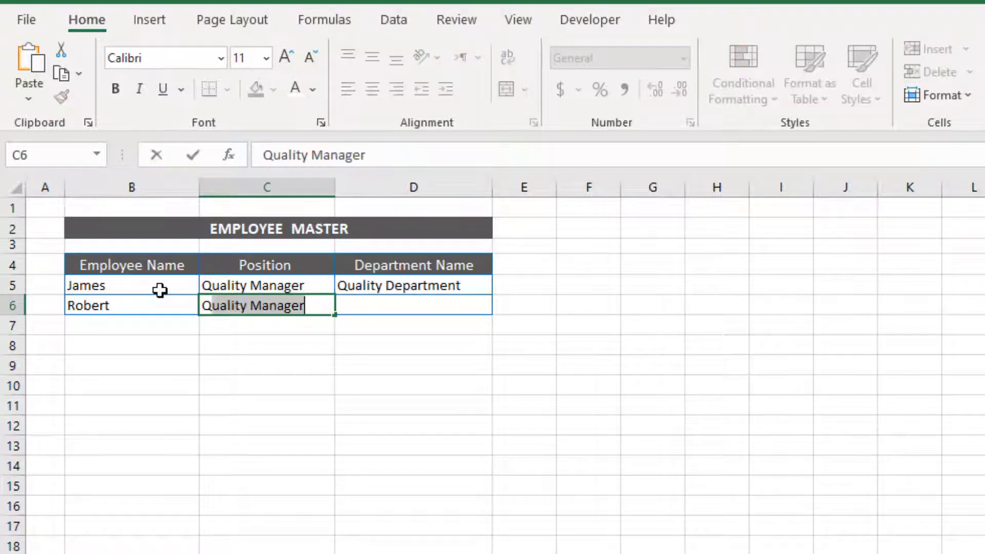
pyautogui.write('Quailty E')
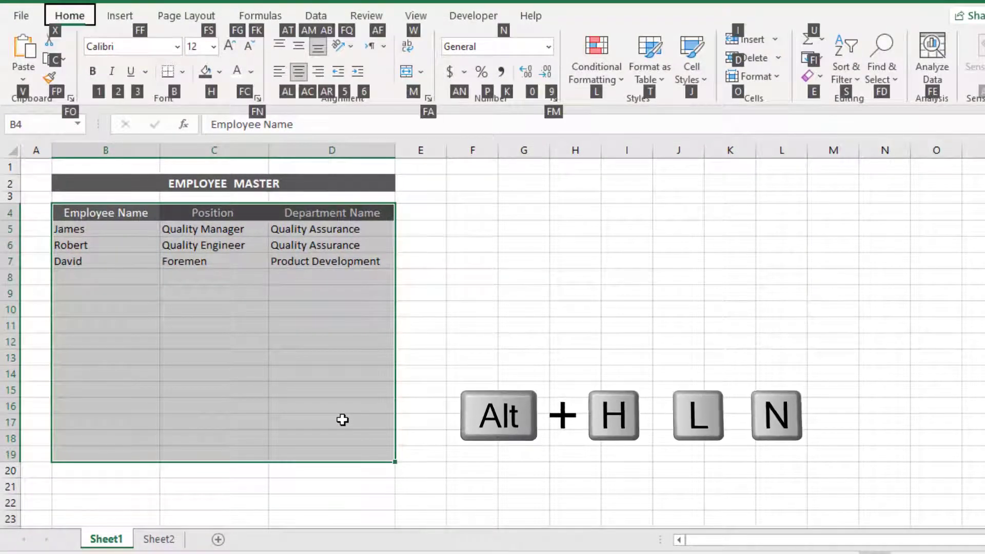
# Step: Start a new conditional formatting rule for the table range B4:D19
pyautogui.press('alt+h+l+n')
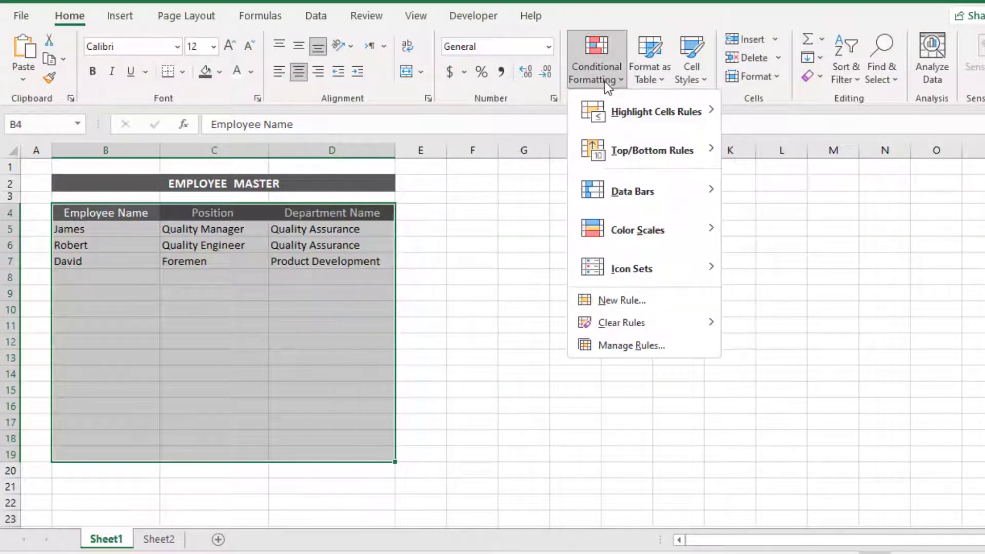
pyautogui.moveTo(621, 300)
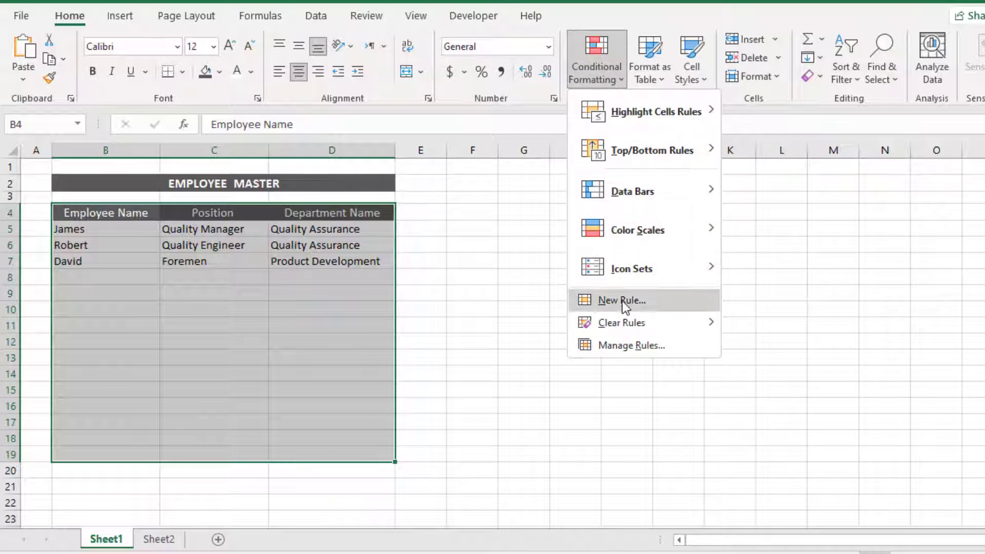
pyautogui.click(620, 301)
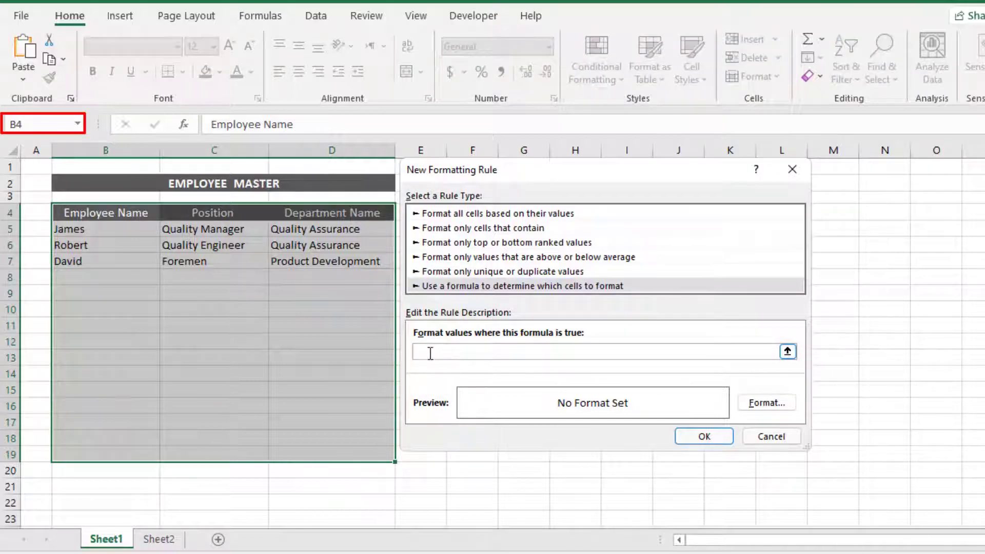
# Step: Enter the rule formula =$B4<>"" and go to the rule's cell format settings
pyautogui.write('=')
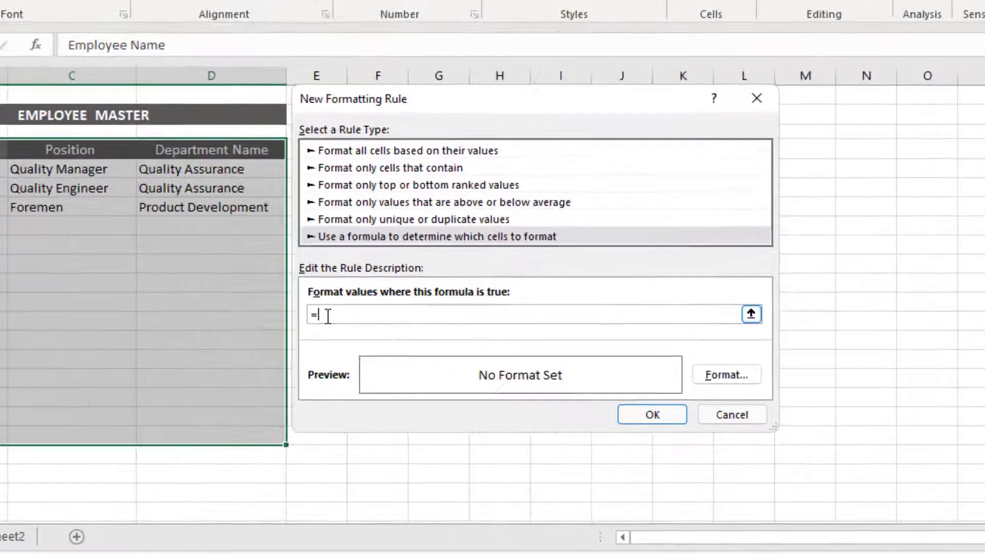
pyautogui.write('B4')
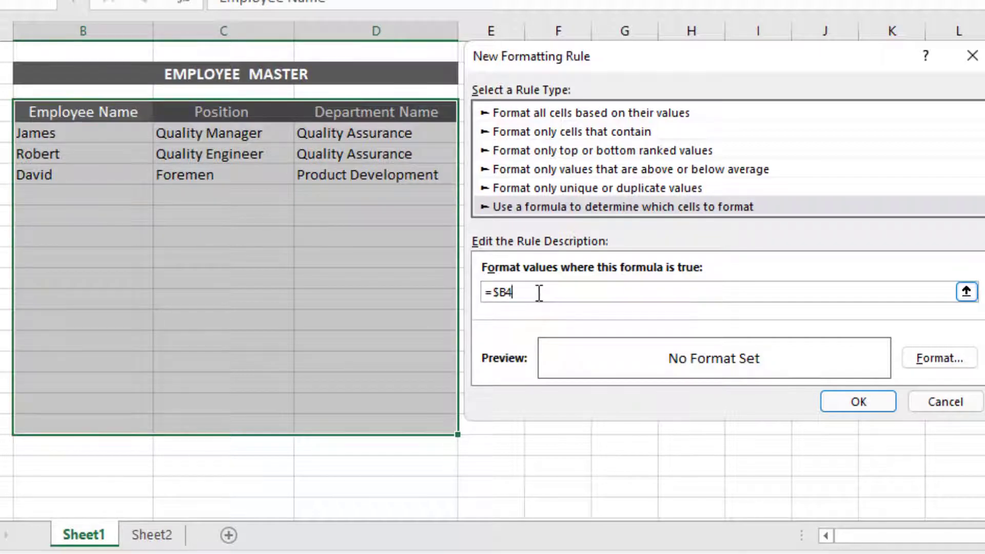
pyautogui.write('<>""')
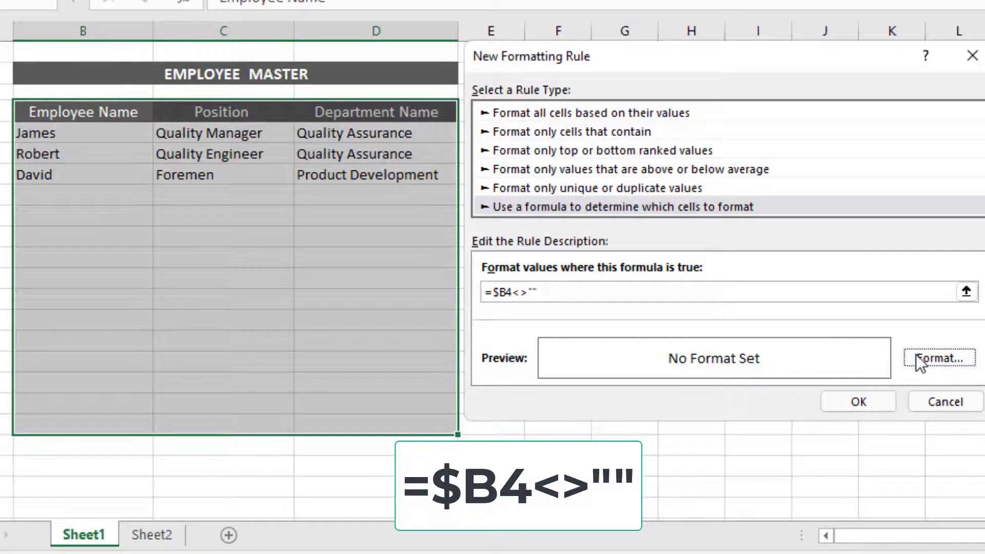
pyautogui.click(941, 358)
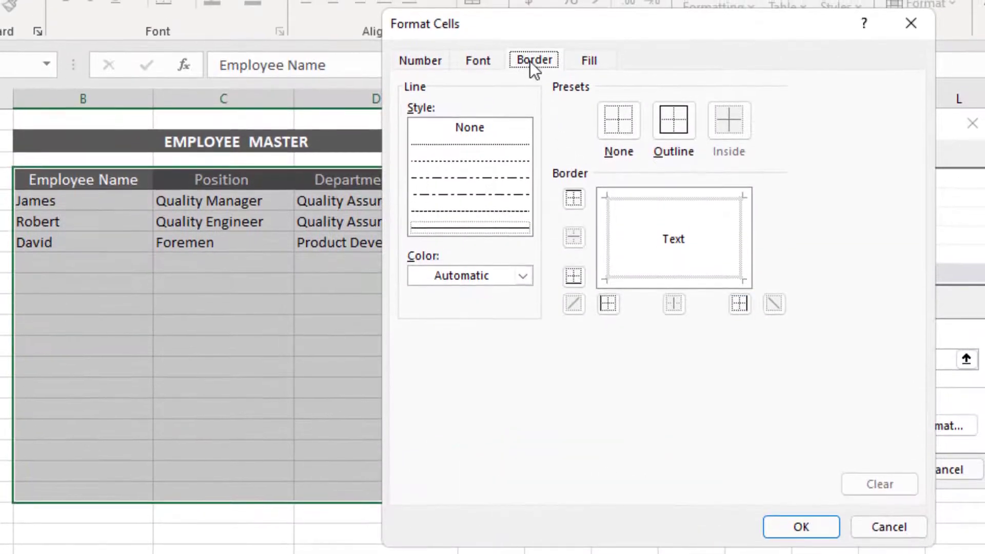
# Step: Give the rule red outline borders and apply it so filled rows show red borders
pyautogui.click(522, 275)
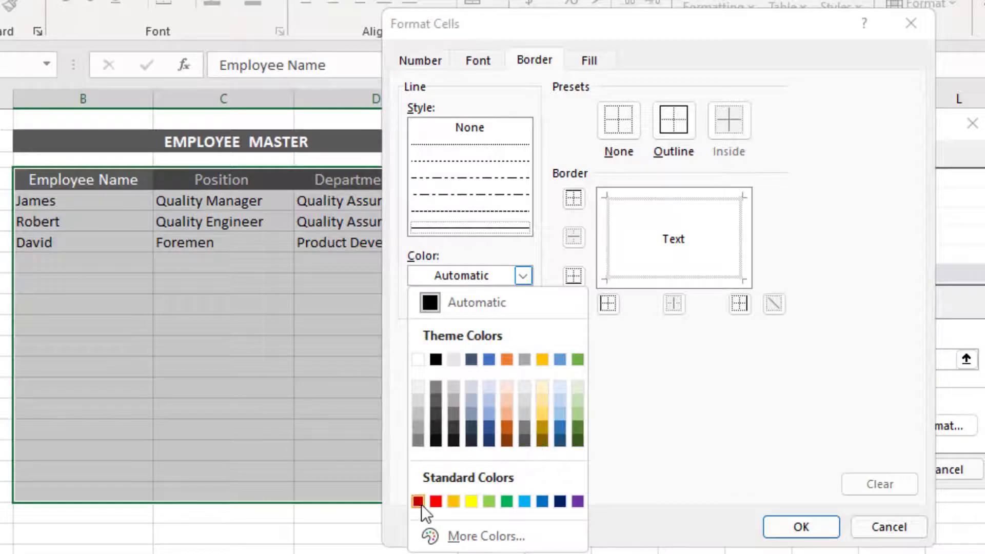
pyautogui.click(418, 502)
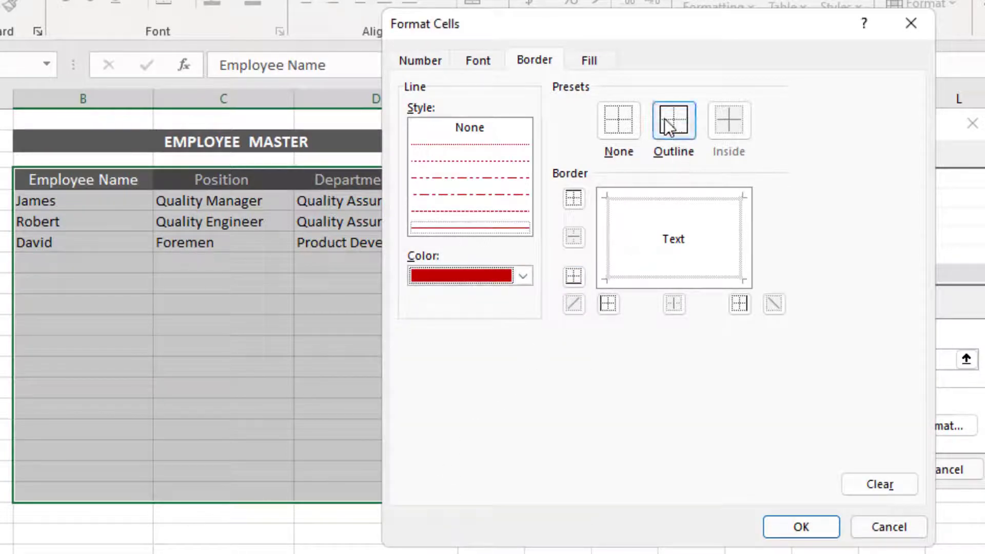
pyautogui.click(672, 120)
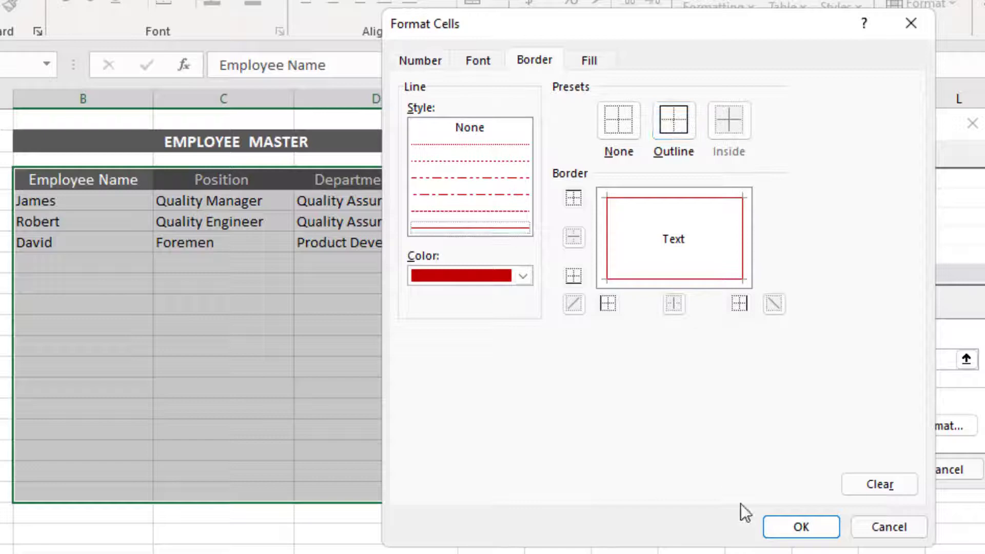
pyautogui.click(799, 526)
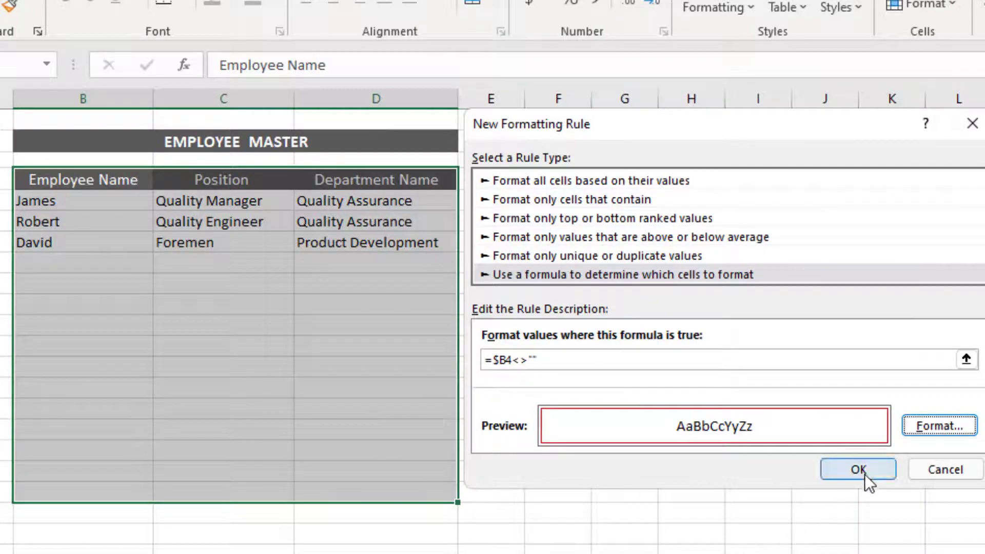
pyautogui.click(856, 469)
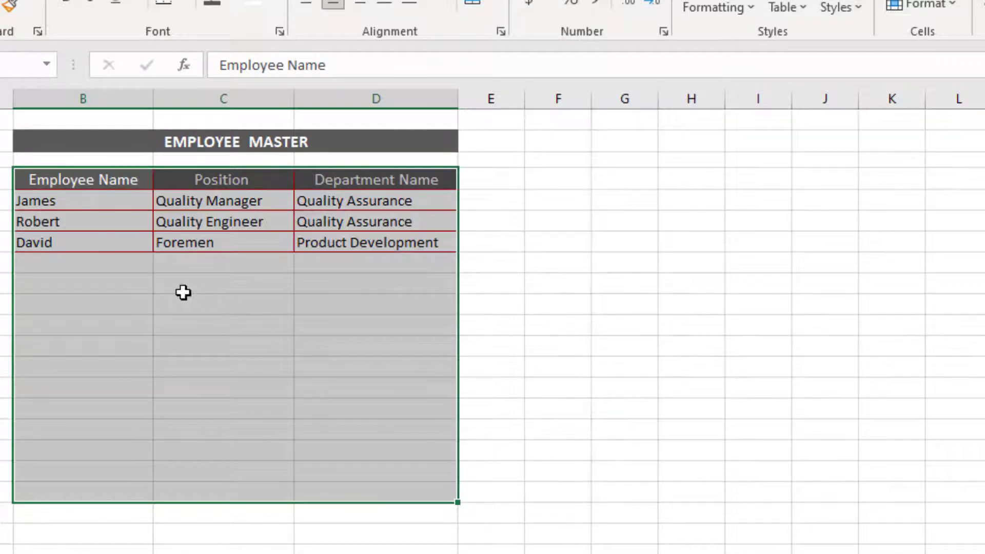
pyautogui.click(82, 262)
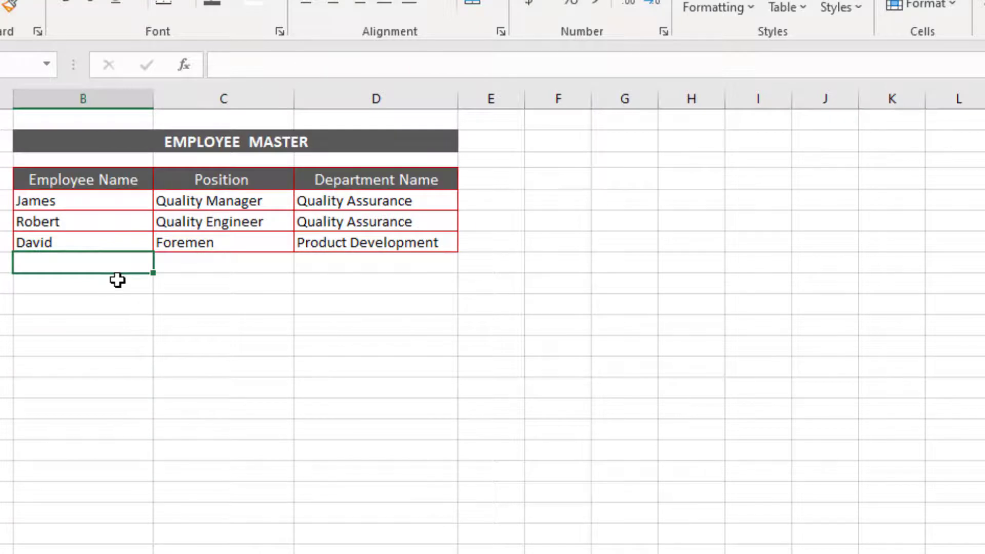
# Step: Add employees Charles and Thomas with IT department to test the automatic red borders
pyautogui.write('charles')
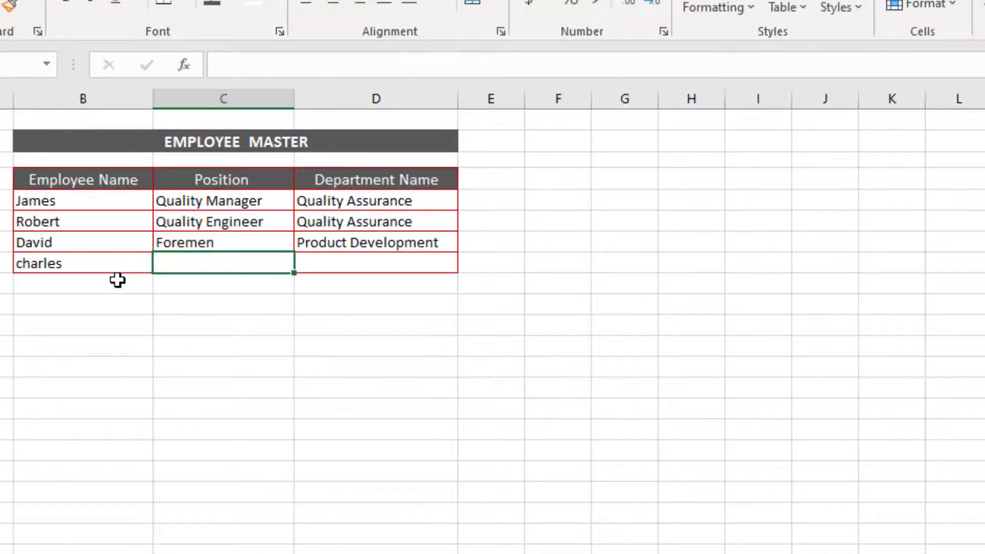
pyautogui.write('Thomas')
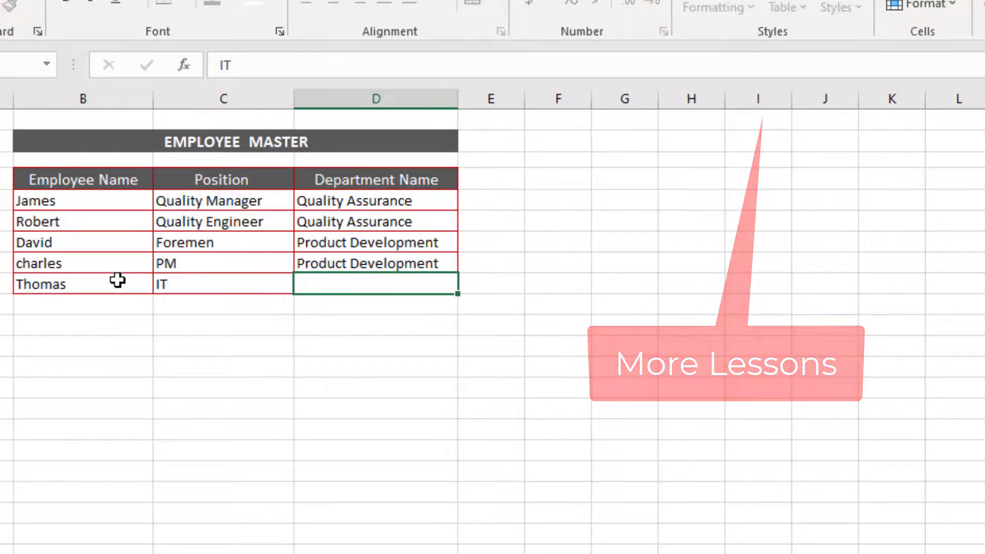
pyautogui.write('IT')
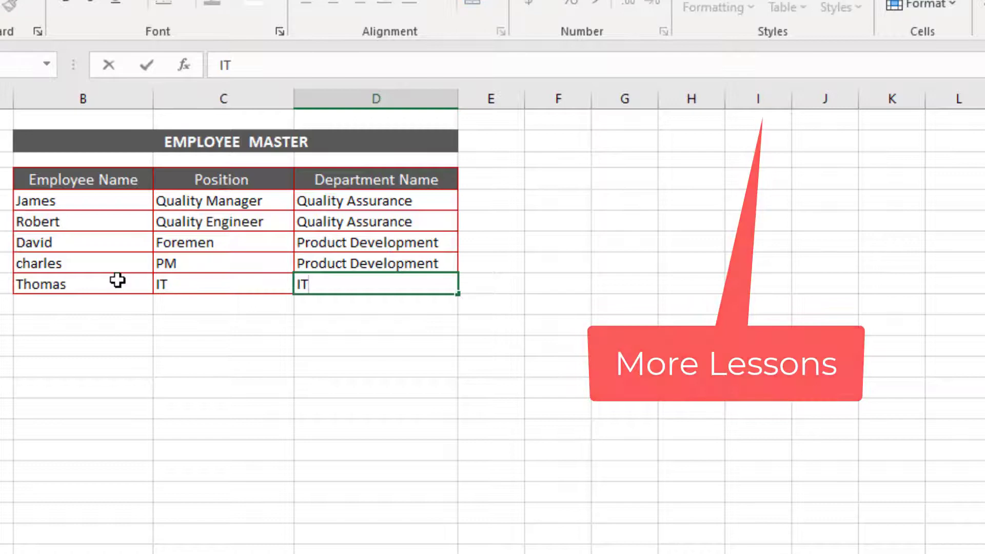